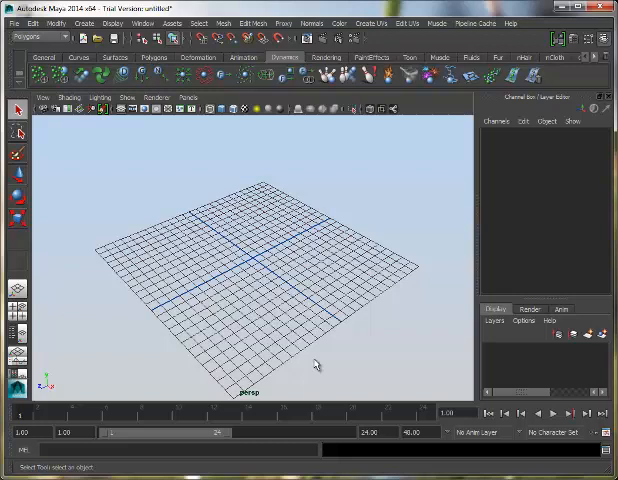
pyautogui.moveTo(503, 124)
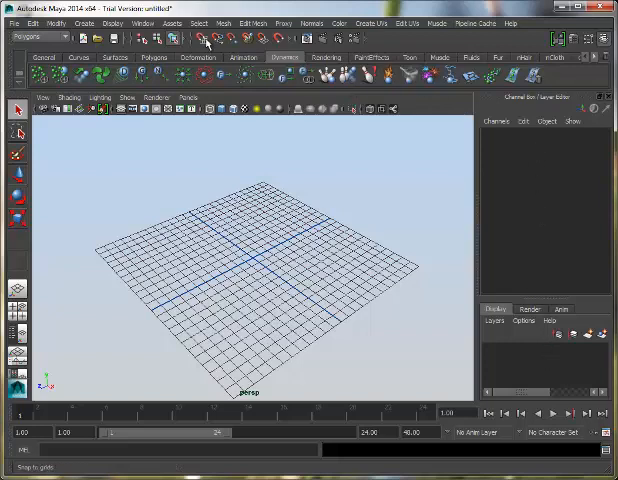
pyautogui.moveTo(207, 38)
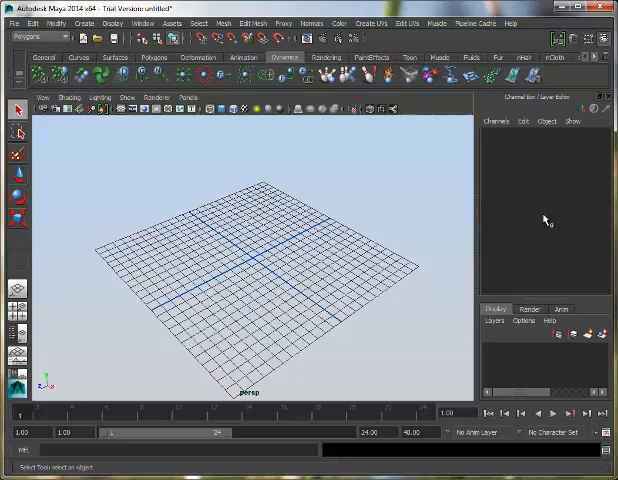
pyautogui.moveTo(548, 293)
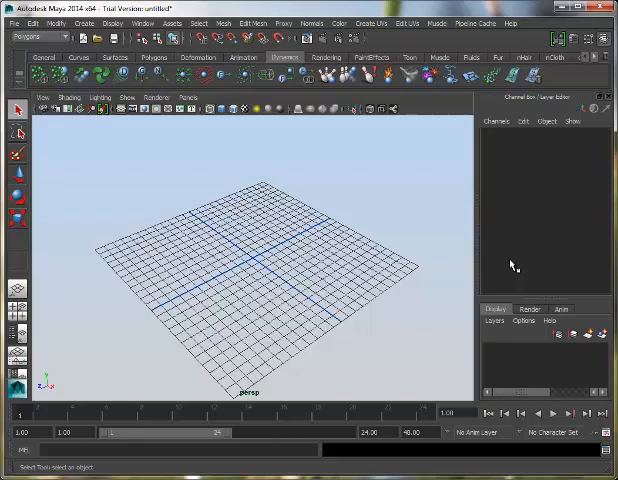
pyautogui.moveTo(160, 183)
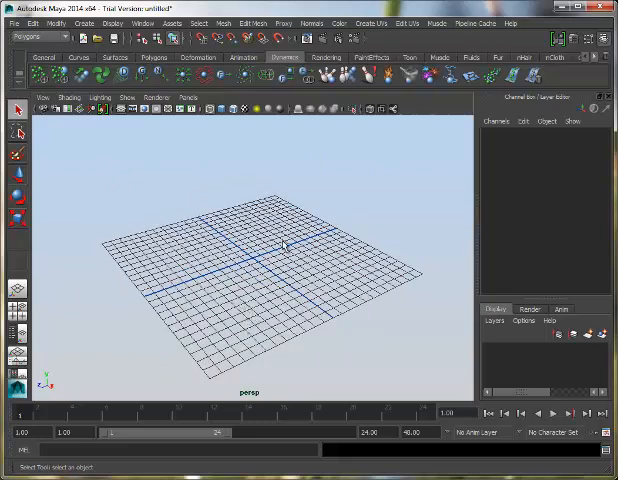
pyautogui.moveTo(223, 307)
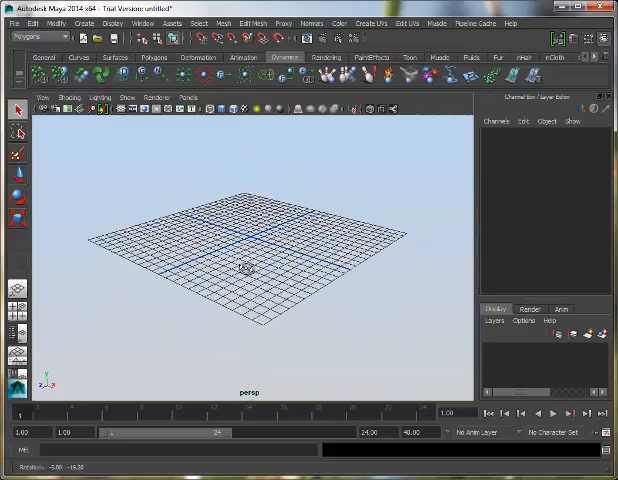
# Orbit around the empty grid, then close Maya choosing Don't Save for the untitled scene.
pyautogui.moveTo(248, 270); pyautogui.dragTo(220, 280)
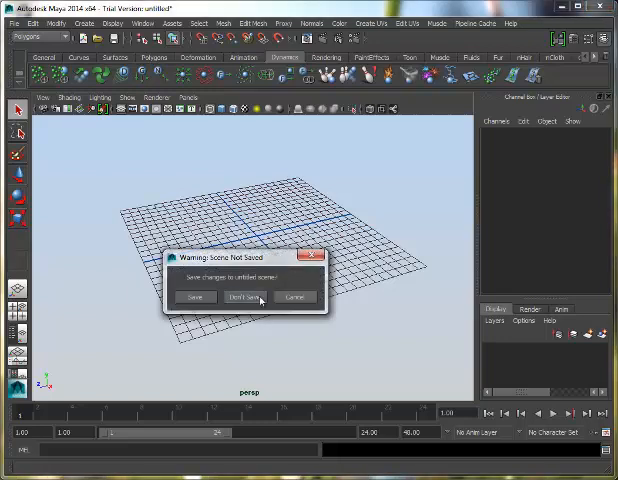
pyautogui.click(243, 297)
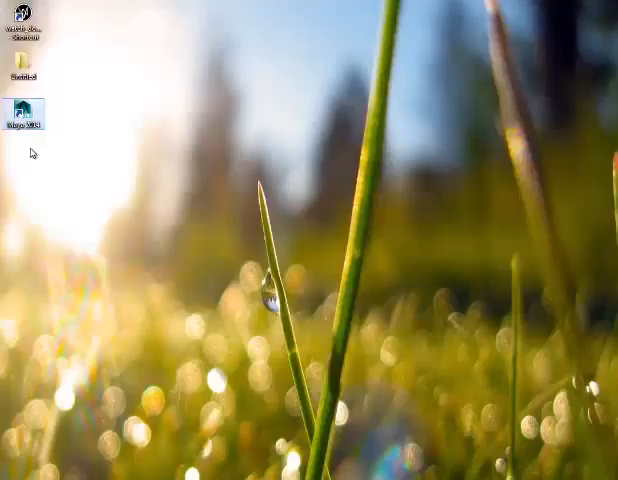
pyautogui.moveTo(26, 113)
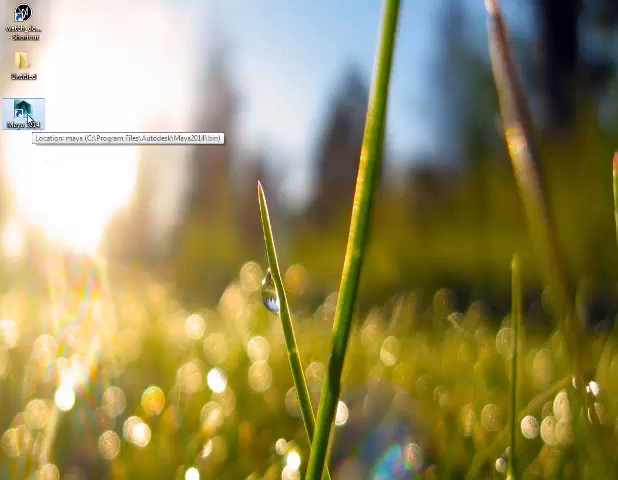
pyautogui.moveTo(25, 115)
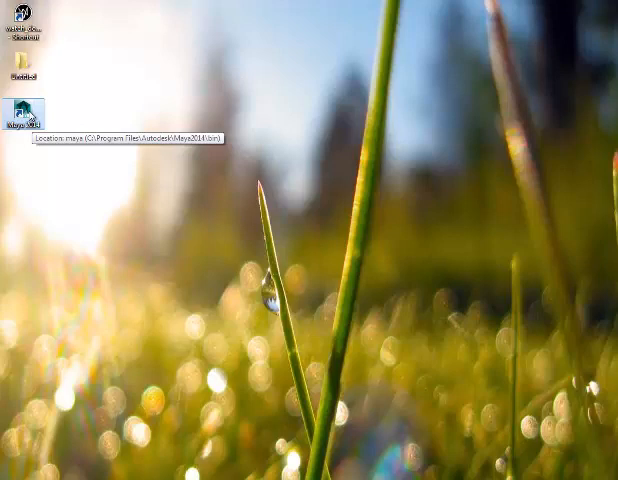
# Open the Maya 2014 shortcut's properties and select its Target command to add -style cleanlooks.
pyautogui.rightClick(22, 108)
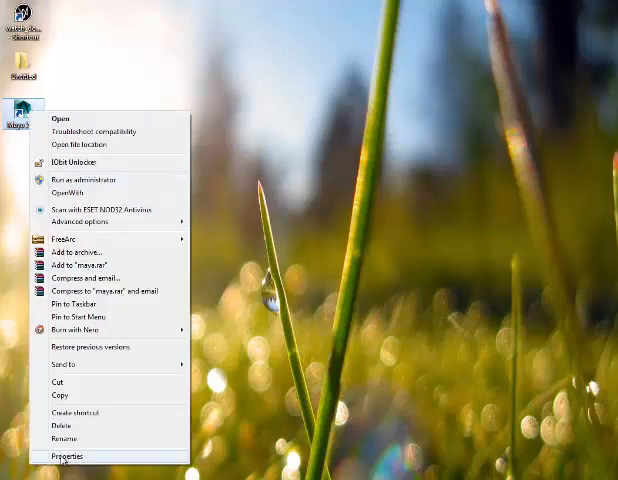
pyautogui.click(64, 457)
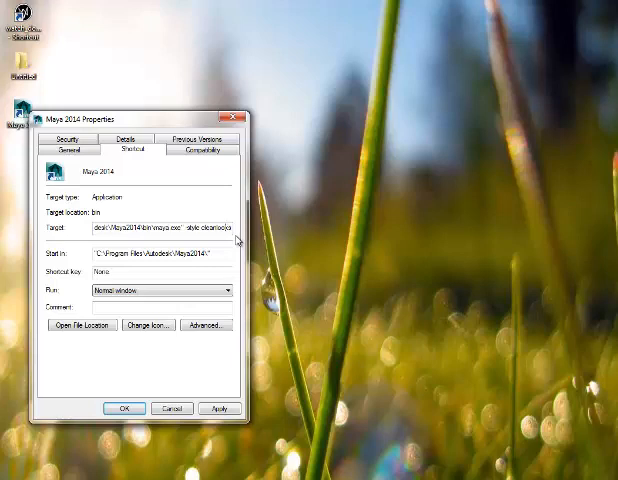
pyautogui.moveTo(232, 240)
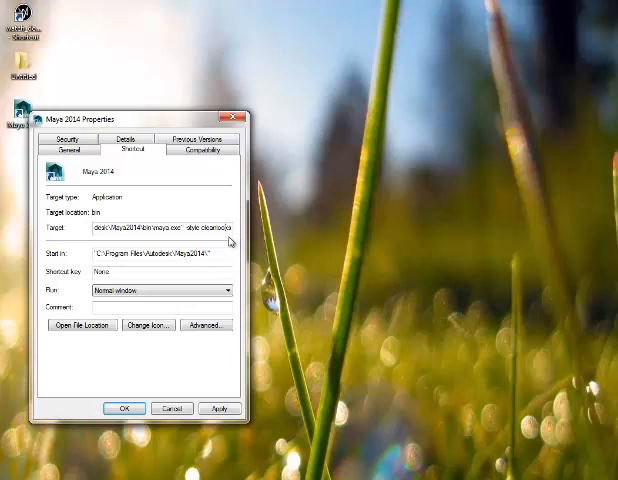
pyautogui.tripleClick(160, 230)
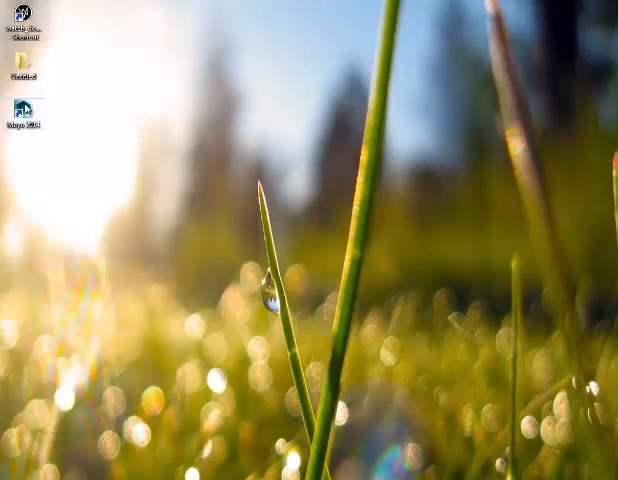
# Launch Maya 2014 from the edited desktop shortcut using its Open action.
pyautogui.rightClick(22, 120)
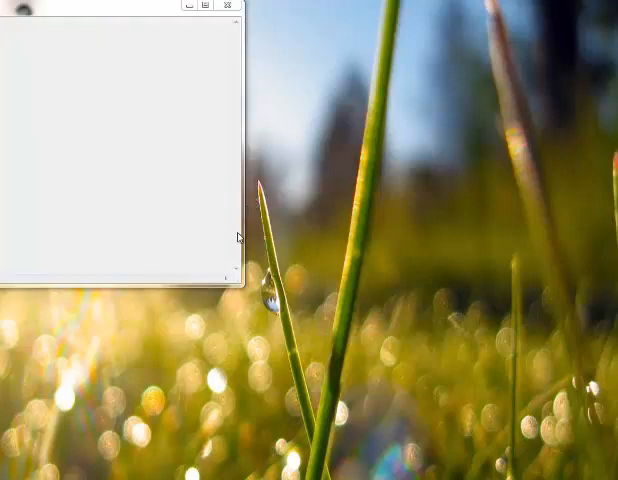
pyautogui.moveTo(193, 282)
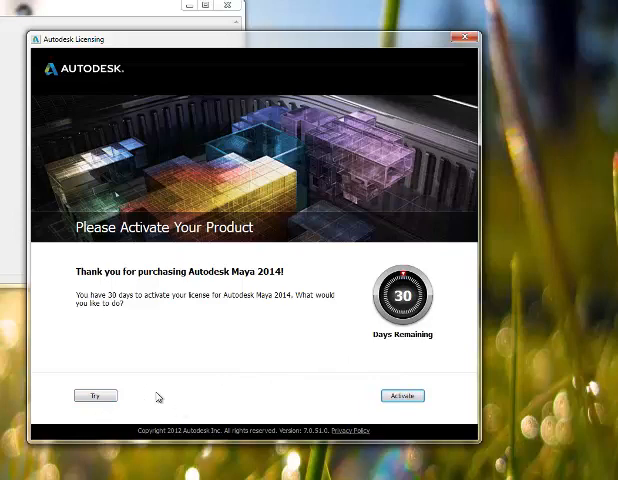
pyautogui.moveTo(184, 319)
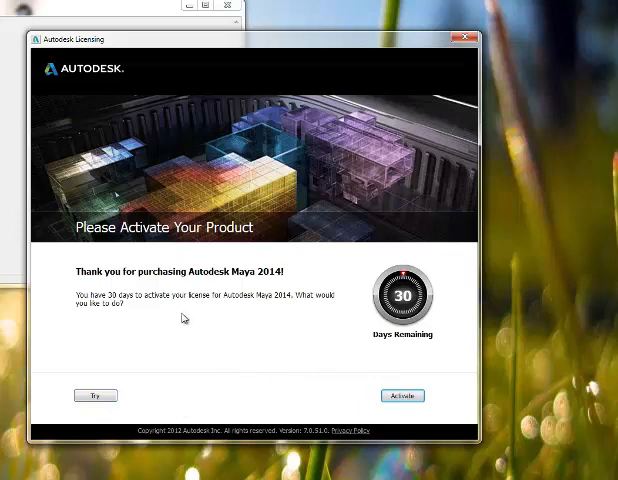
pyautogui.moveTo(139, 401)
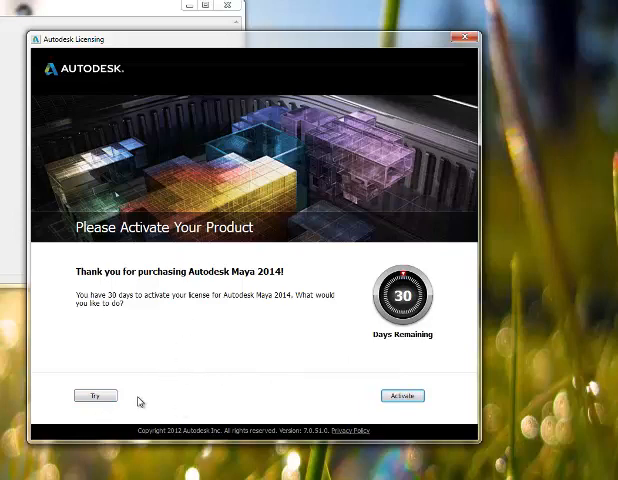
pyautogui.moveTo(283, 340)
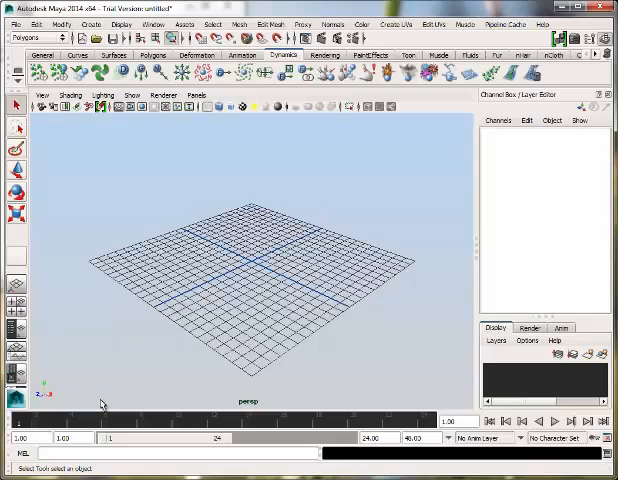
pyautogui.moveTo(278, 161)
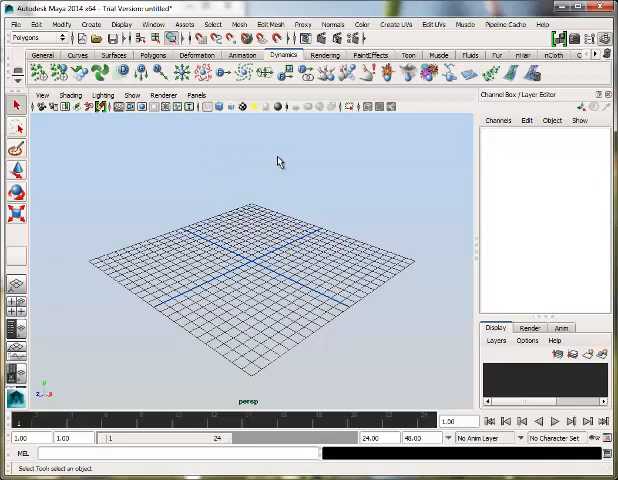
pyautogui.moveTo(504, 143)
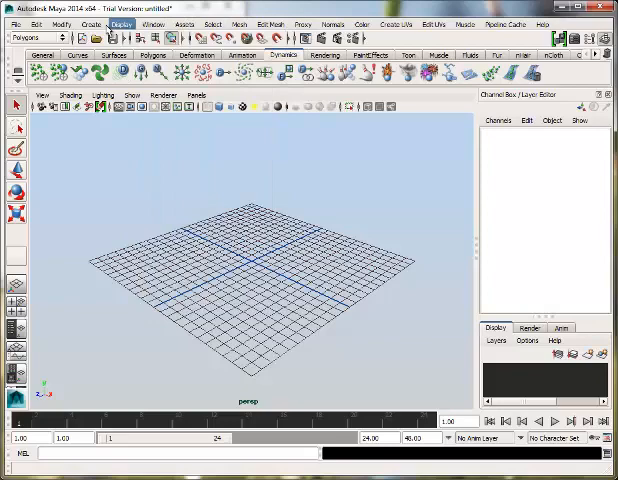
pyautogui.click(465, 24)
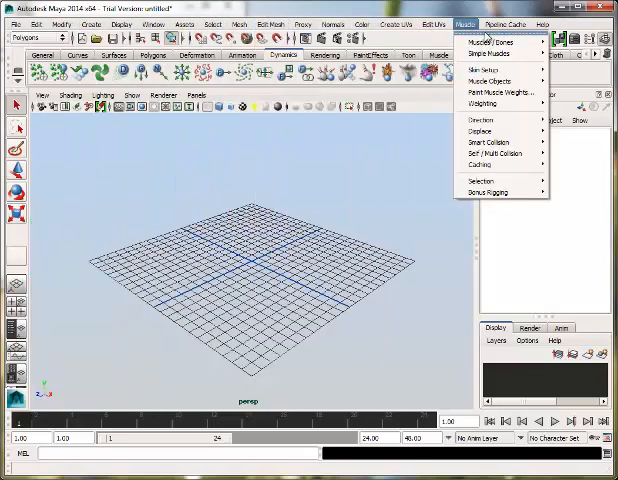
pyautogui.click(543, 24)
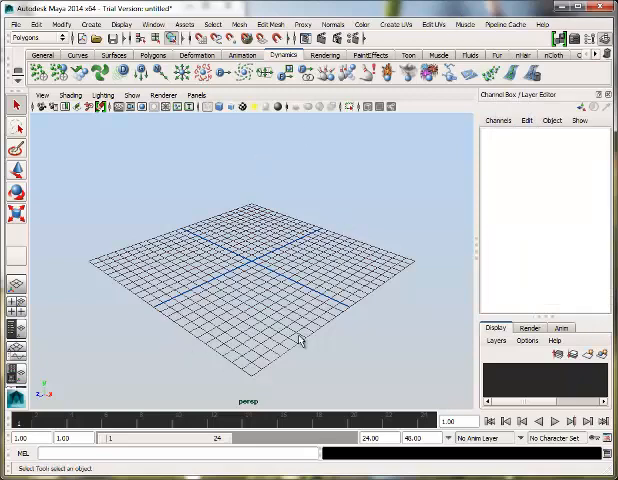
pyautogui.moveTo(132, 180)
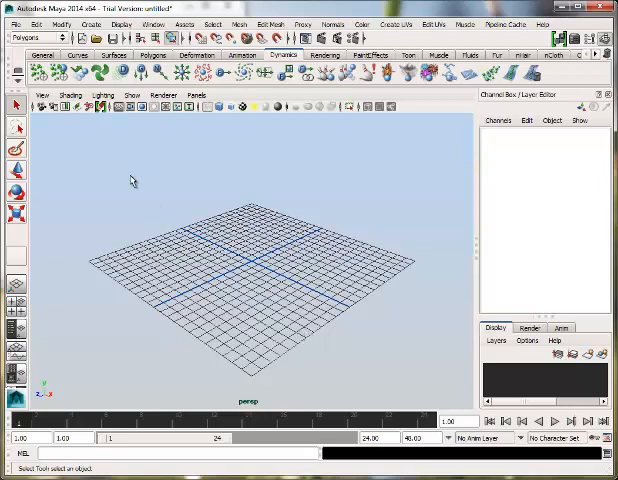
pyautogui.moveTo(254, 238)
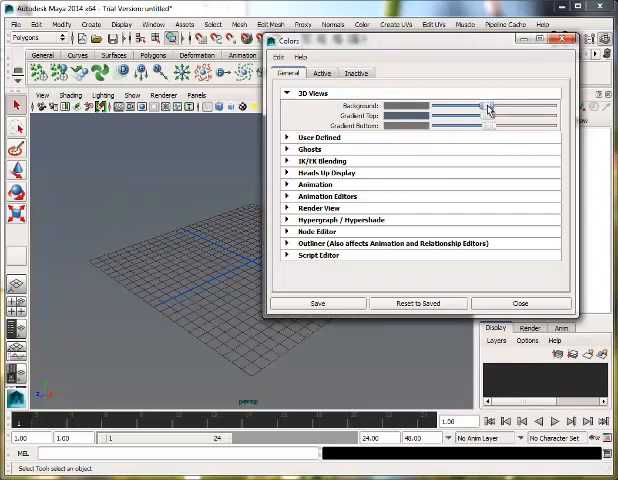
# Darken the 3D view Background and give the Gradient Top a blue-grey colour.
pyautogui.moveTo(488, 106); pyautogui.dragTo(395, 106)
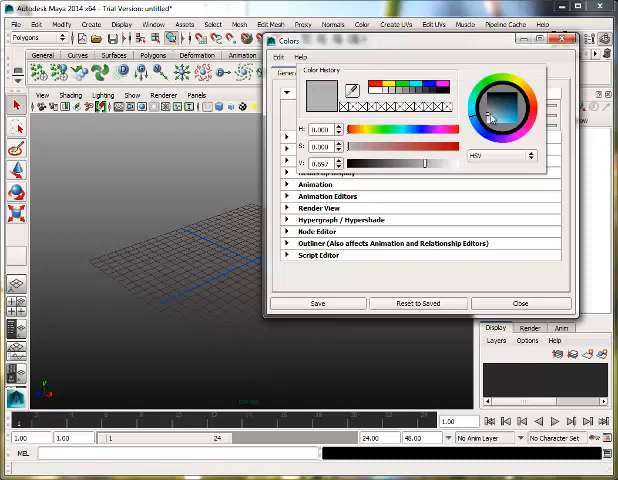
pyautogui.click(497, 120)
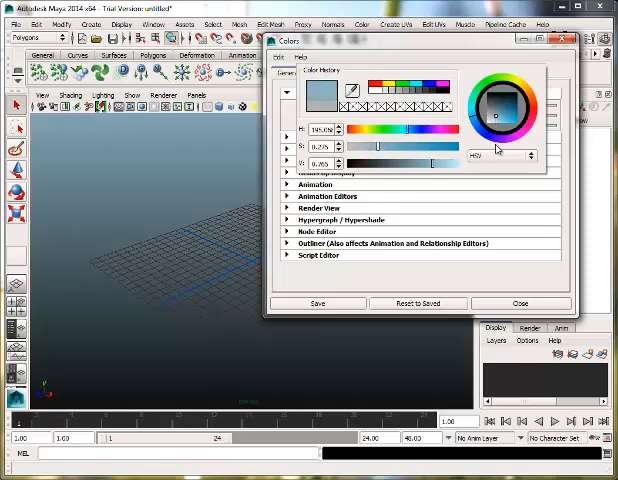
pyautogui.click(520, 303)
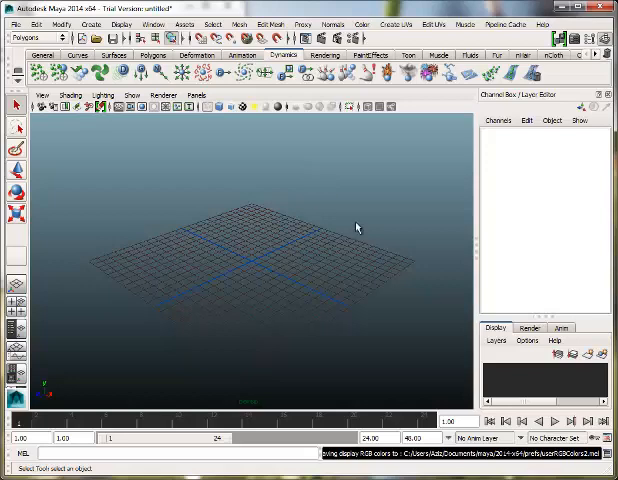
pyautogui.moveTo(284, 304)
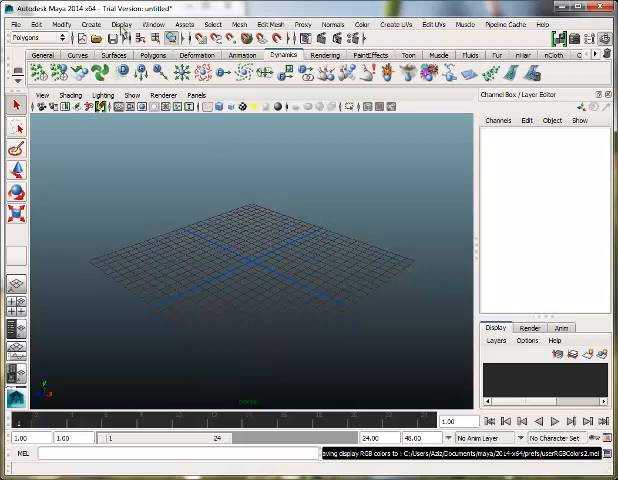
# Set the grid lines and numbers colour to green in Grid options, applying and closing.
pyautogui.click(121, 24)
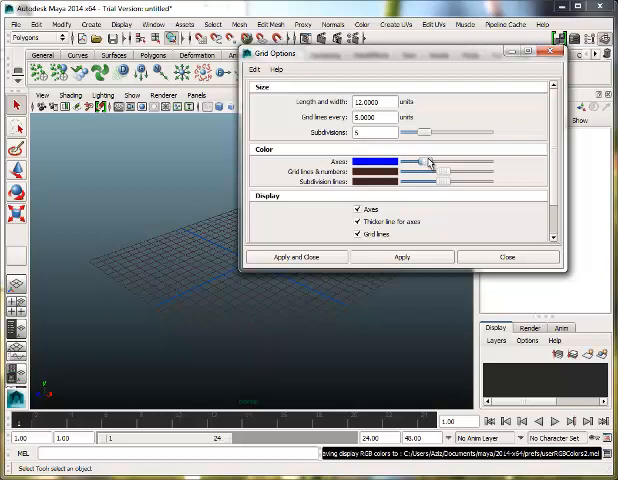
pyautogui.moveTo(368, 190)
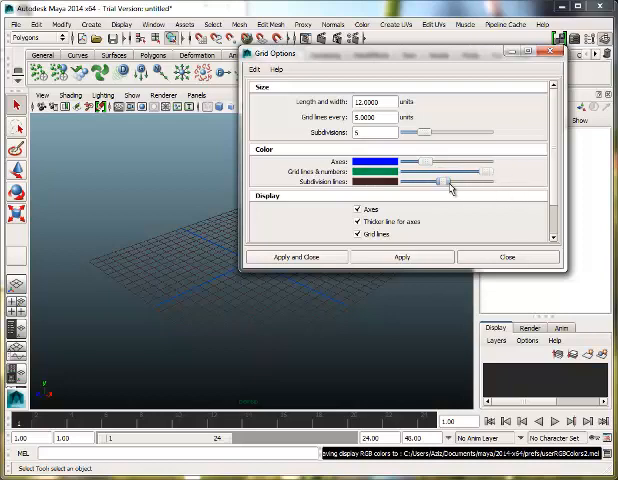
pyautogui.click(399, 256)
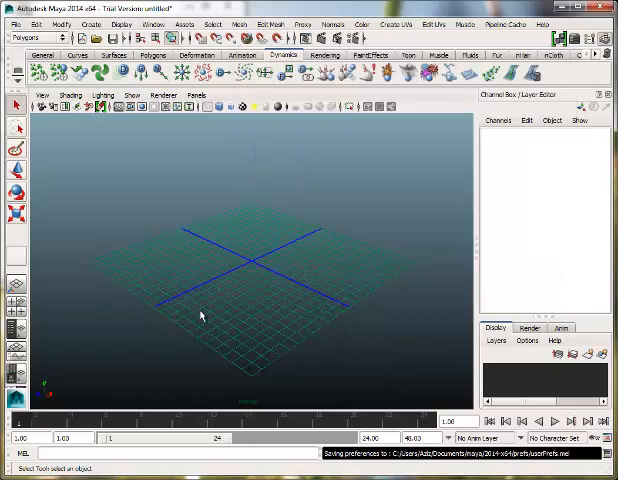
pyautogui.moveTo(286, 262)
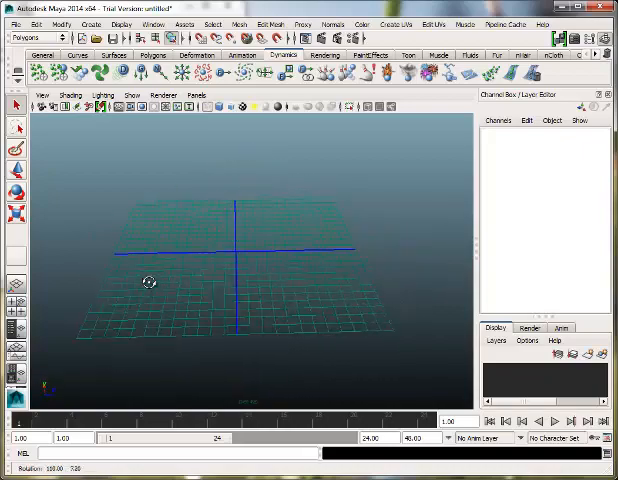
# Tumble the camera around the green grid on the dark gradient background.
pyautogui.moveTo(150, 280); pyautogui.dragTo(210, 280)
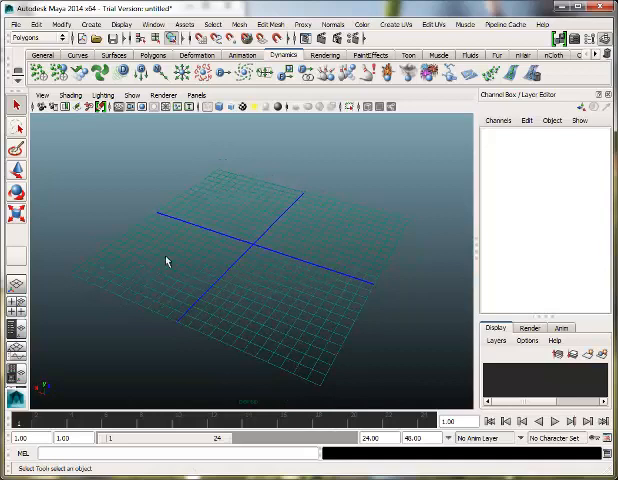
pyautogui.click(124, 24)
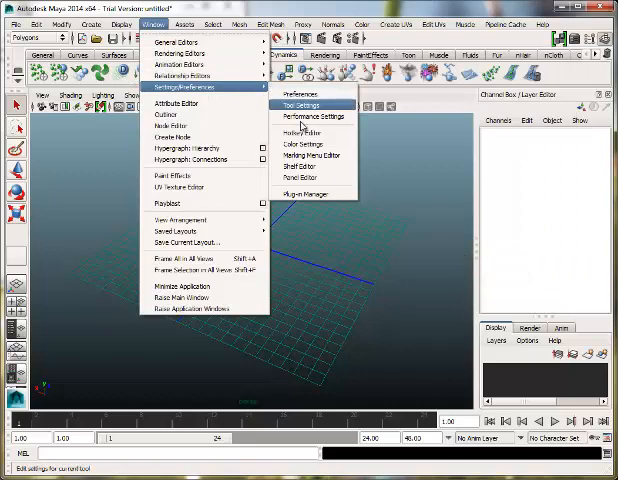
# Open Color Settings and lighten the 3D Views Background colour with its slider.
pyautogui.click(302, 144)
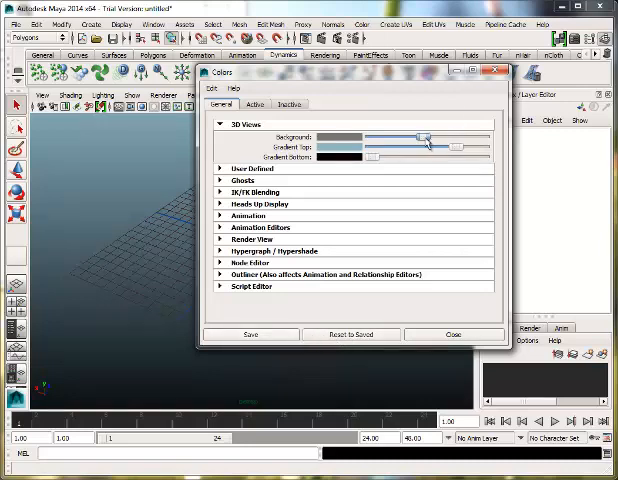
pyautogui.moveTo(425, 138); pyautogui.dragTo(475, 138)
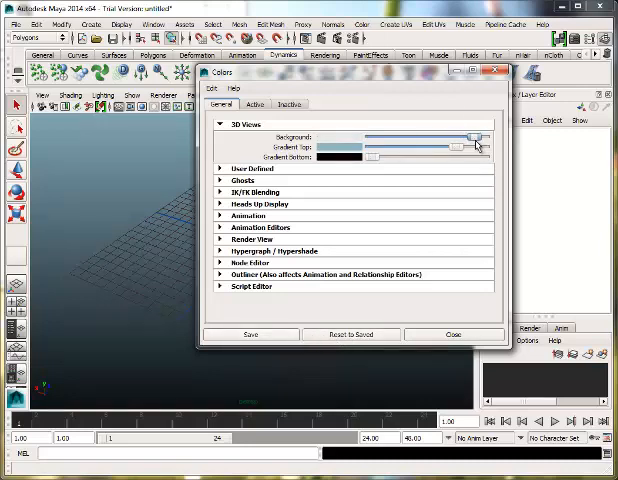